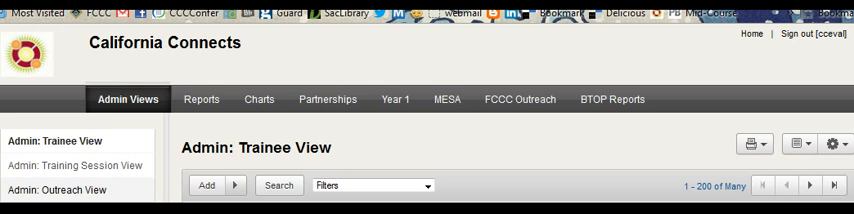
Switch to the Reports tab to view the Training: Total # Trainees report
click(199, 99)
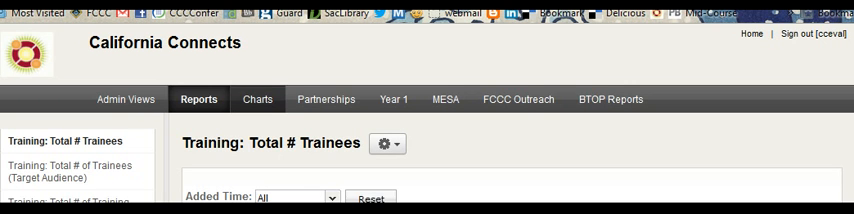
Visit Partners: Training Sites ALL View, return to Reports, then show Year 1 Training View
click(326, 99)
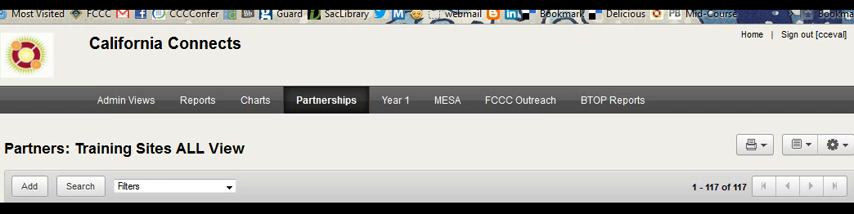
click(197, 99)
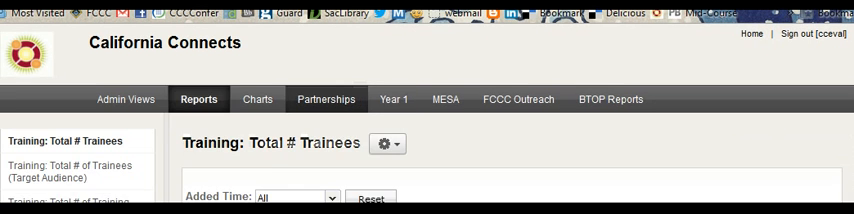
click(393, 99)
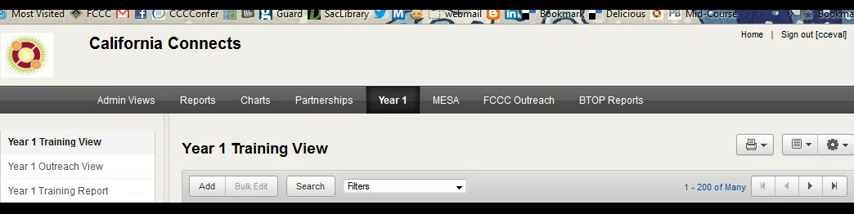
View the Year 1 Training Report, then switch to MESA Training Totals
click(58, 190)
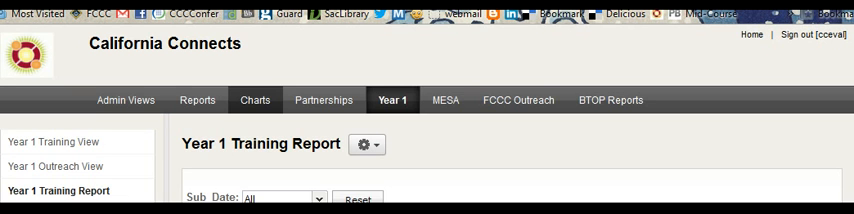
click(444, 100)
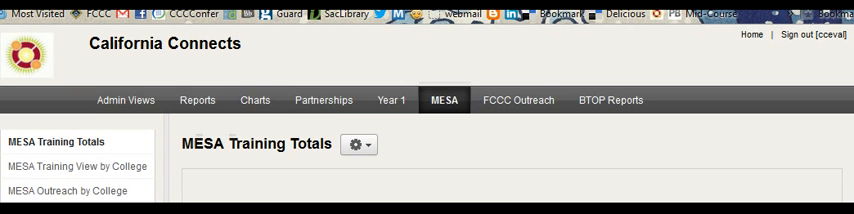
Let MESA Training Totals load its date filter, then show the 28-record FCCC Outreach View
click(358, 144)
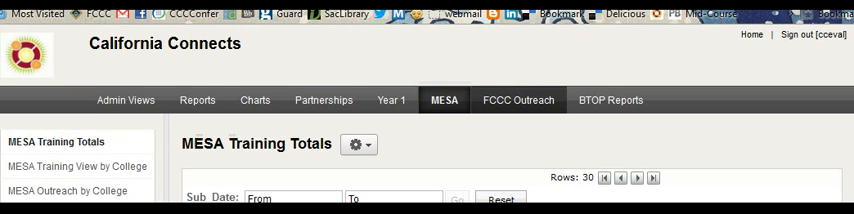
click(518, 100)
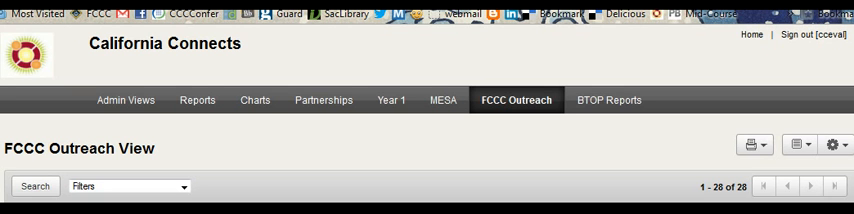
Show the GVC Year 1 Outreach Report by Quarter under BTOP Reports
click(609, 100)
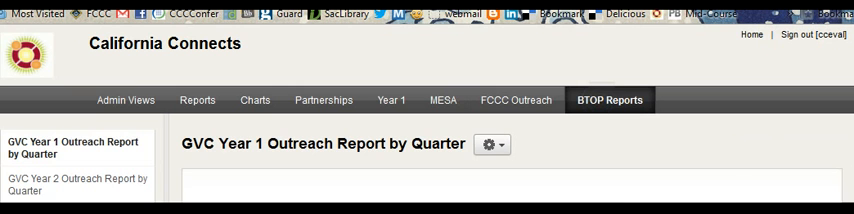